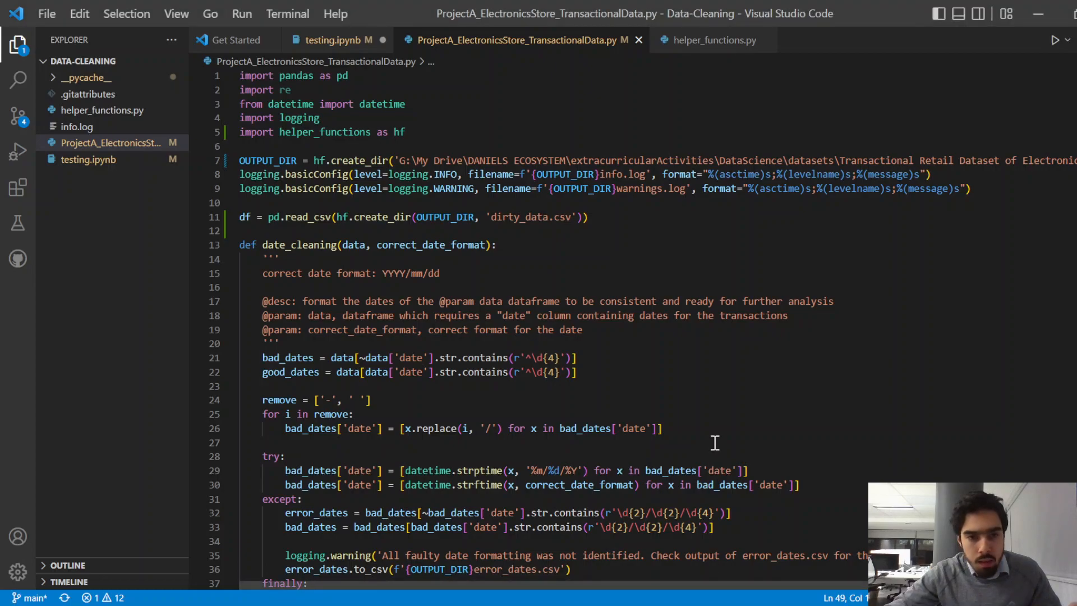
{"action": "mouse_move", "coordinate": [748, 396]}
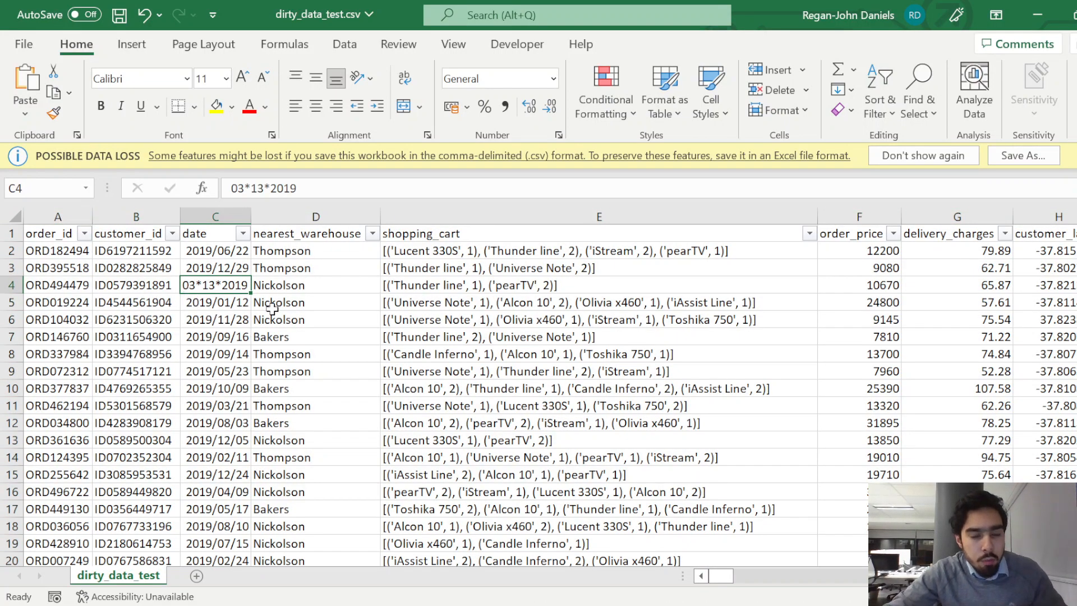
Step: Inspect the messy CSV dates: the asterisk-separated date in C4 and the day-first 09/04/2019 in C138
{"action": "left_click", "coordinate": [598, 284]}
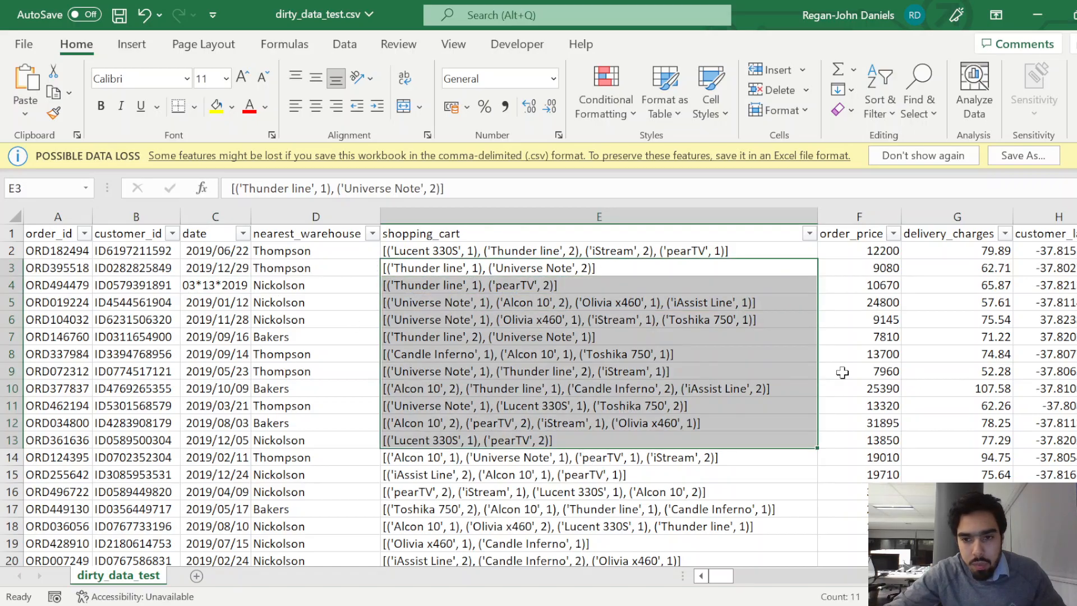
{"action": "left_click", "coordinate": [215, 267]}
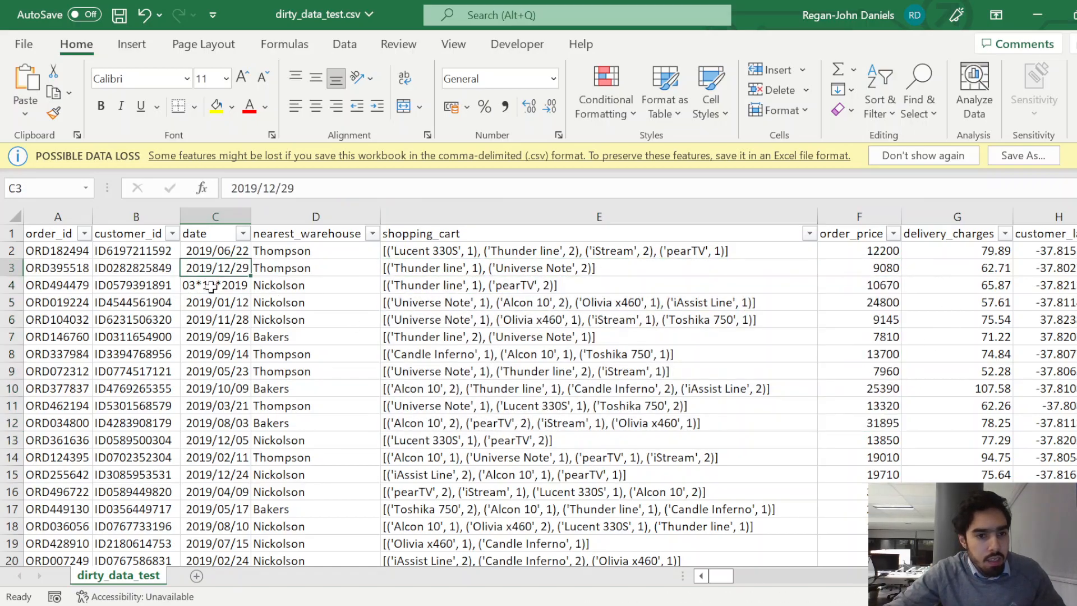
{"action": "left_click", "coordinate": [214, 283]}
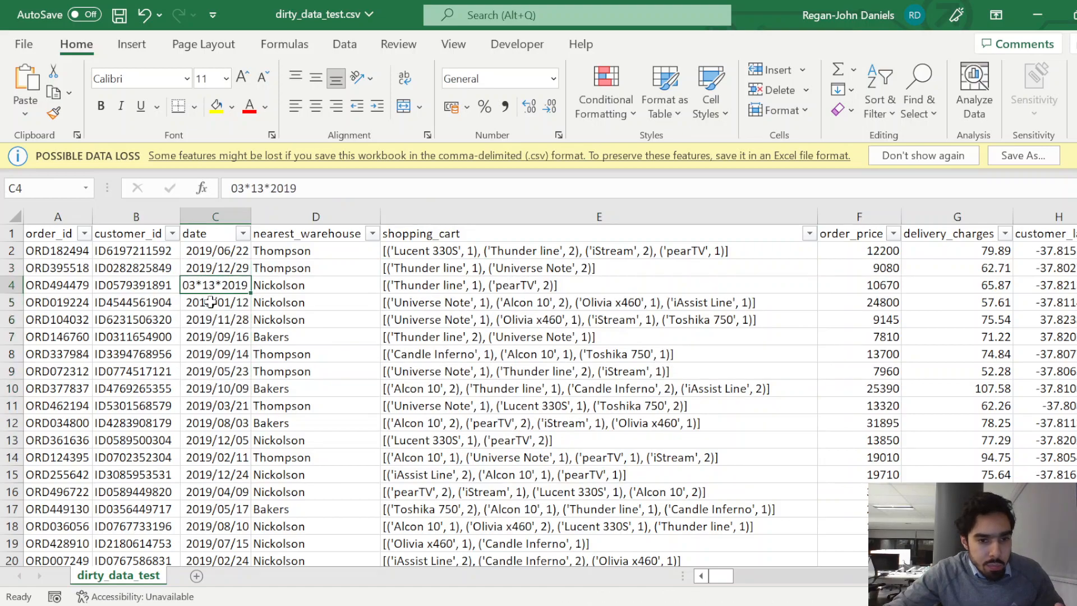
{"action": "mouse_move", "coordinate": [249, 250]}
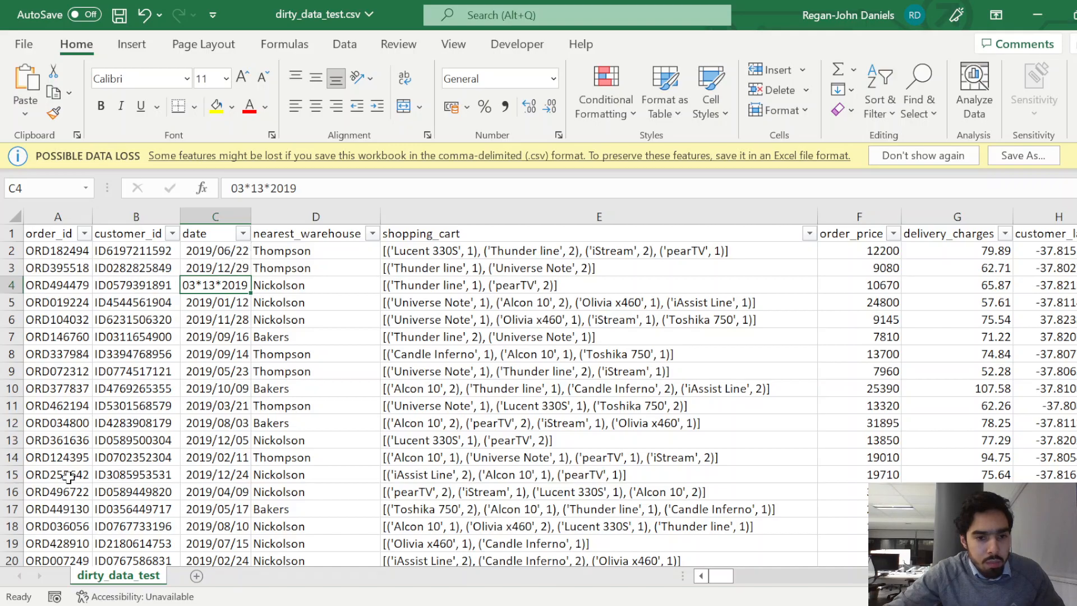
{"action": "scroll", "scroll_direction": "down", "scroll_amount": 3}
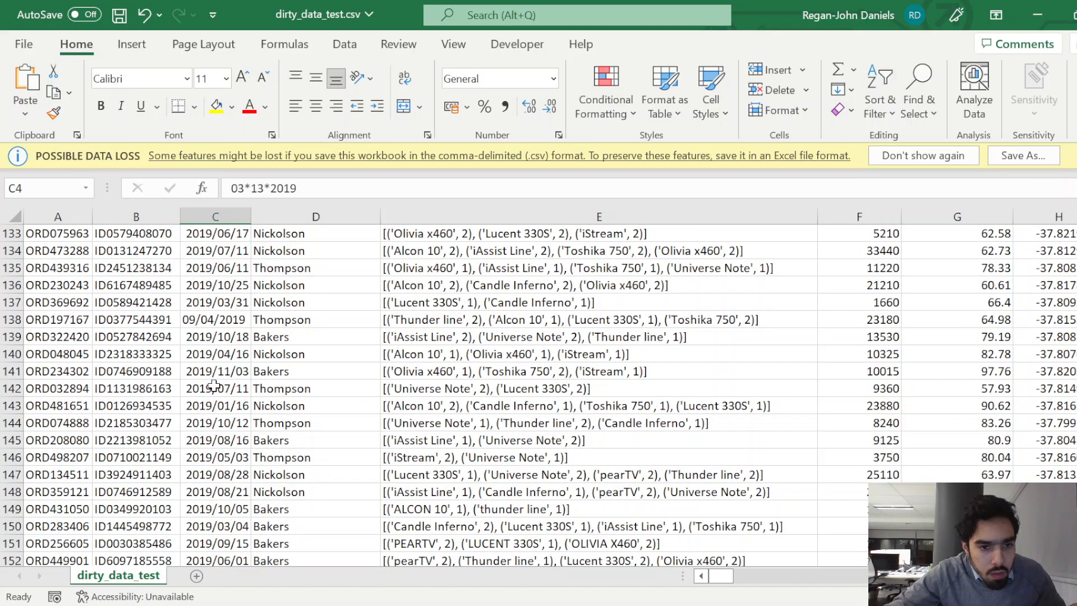
{"action": "left_click", "coordinate": [214, 319]}
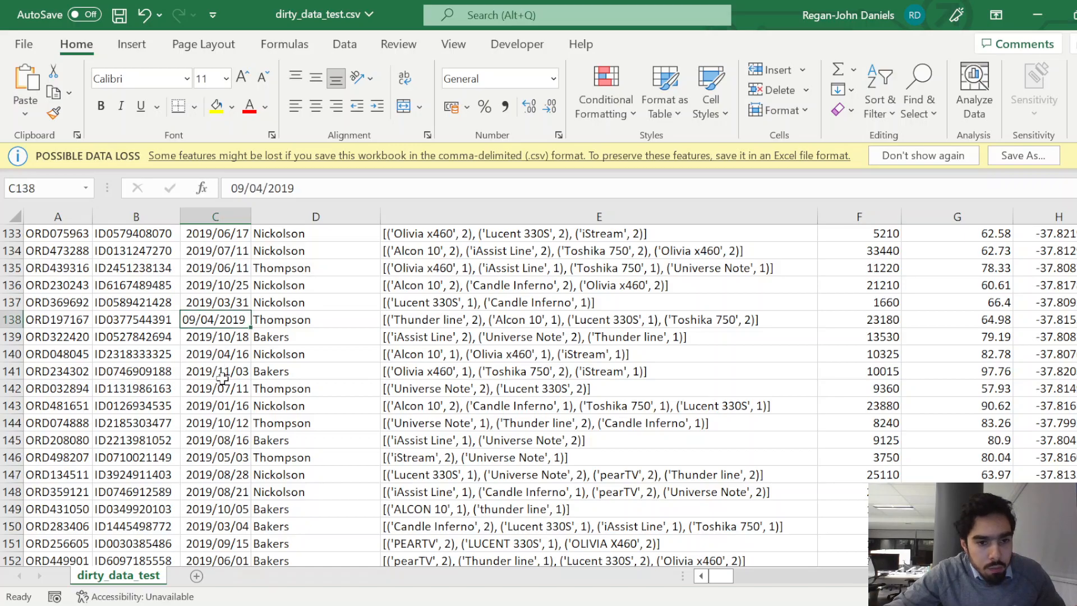
{"action": "scroll", "scroll_direction": "down", "scroll_amount": 3}
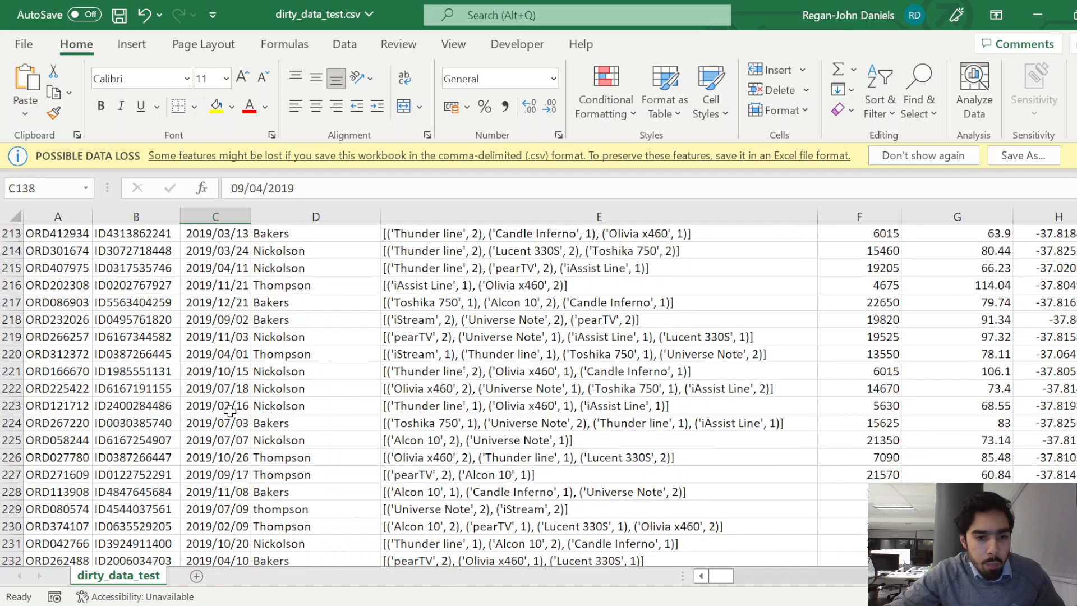
{"action": "scroll", "scroll_direction": "down", "scroll_amount": 3}
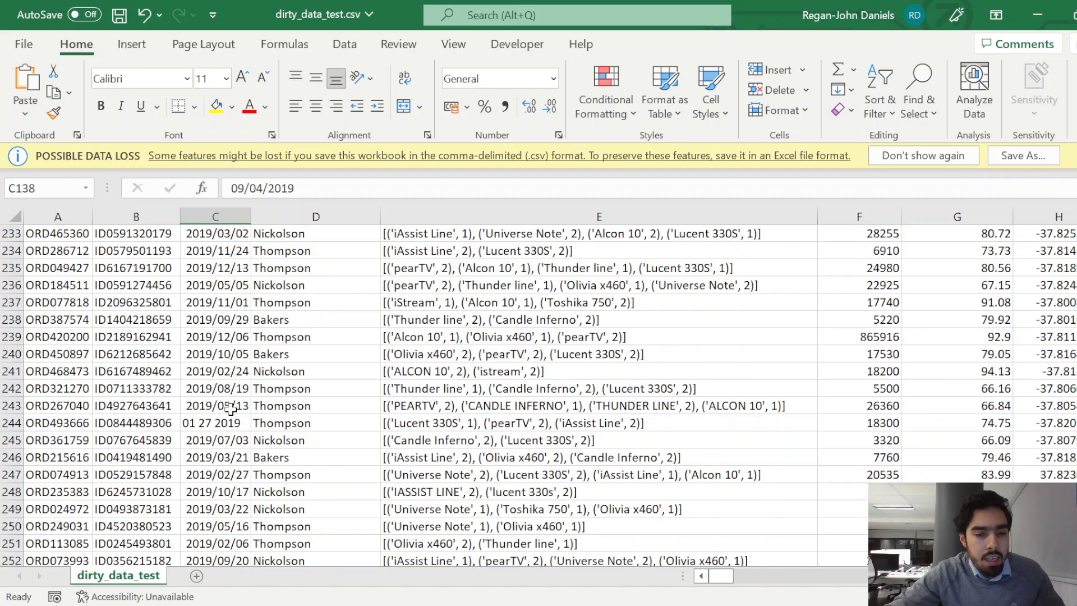
{"action": "scroll", "scroll_direction": "up", "scroll_amount": 3}
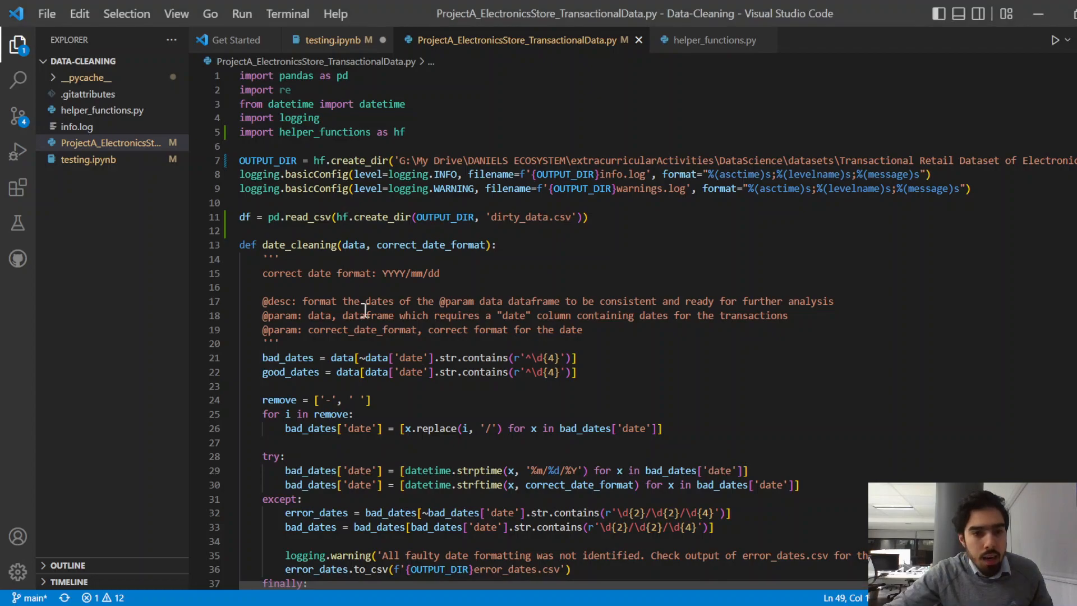
Step: Review the date_cleaning function, highlighting the year regexes on the good_dates and bad_dates lines
{"action": "double_click", "coordinate": [272, 244]}
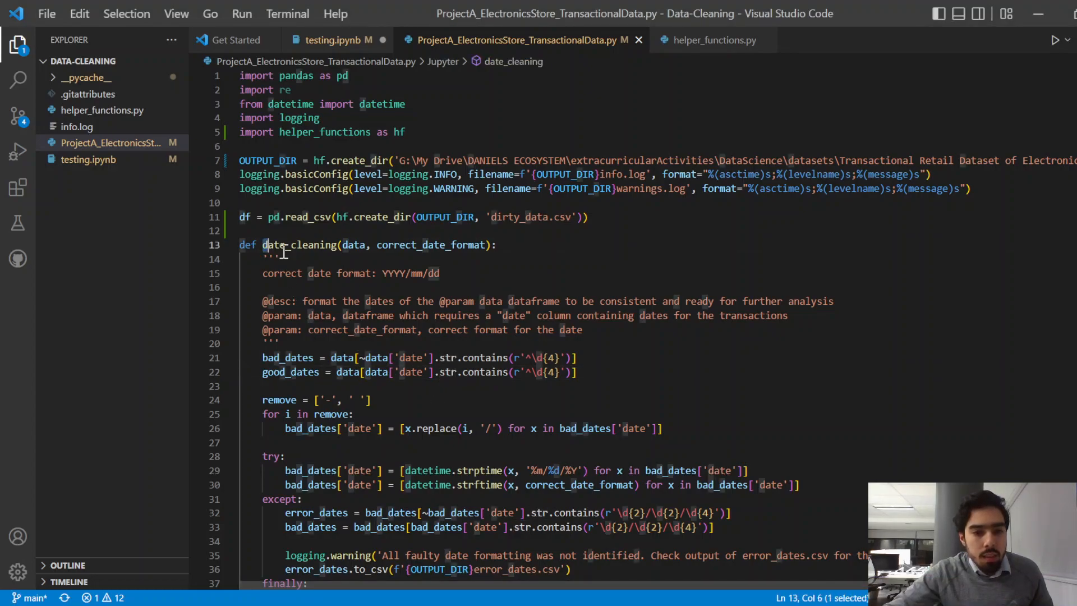
{"action": "double_click", "coordinate": [301, 245]}
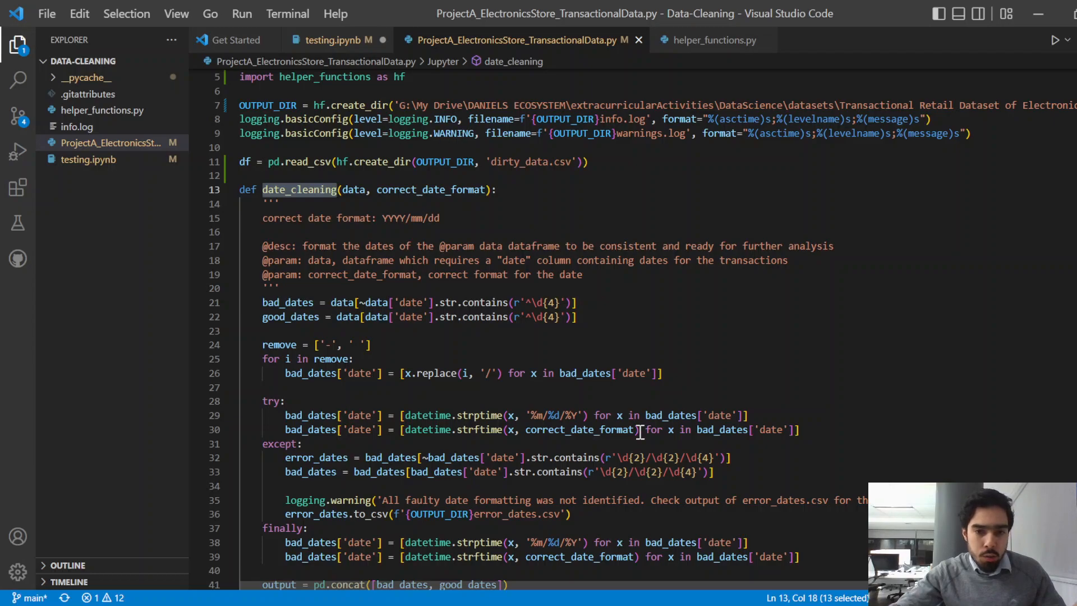
{"action": "mouse_move", "coordinate": [580, 429]}
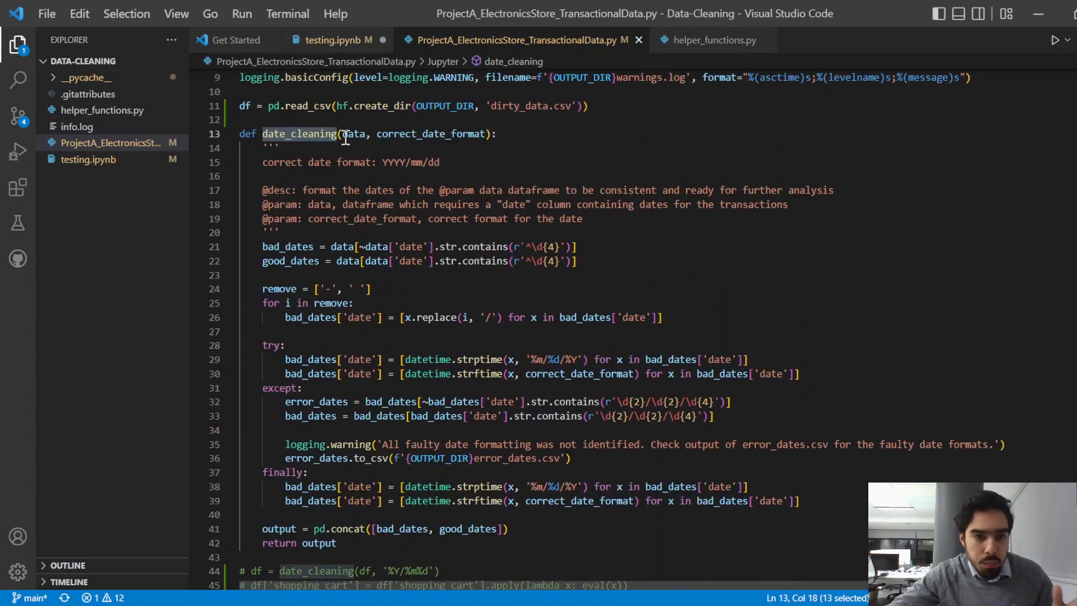
{"action": "left_click", "coordinate": [407, 261]}
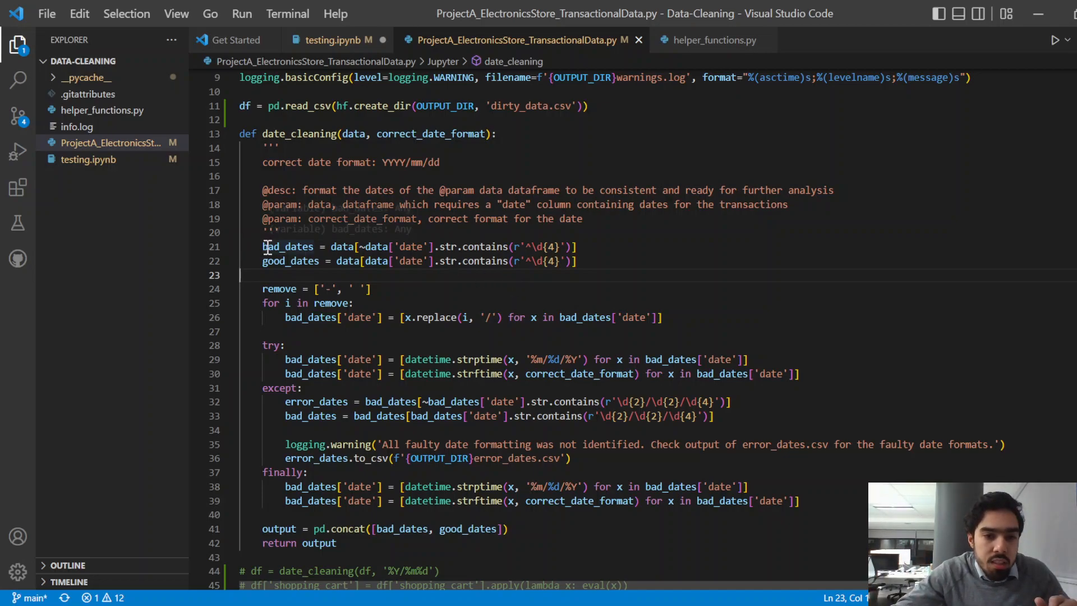
{"action": "left_click_drag", "start_coordinate": [262, 247], "coordinate": [579, 246]}
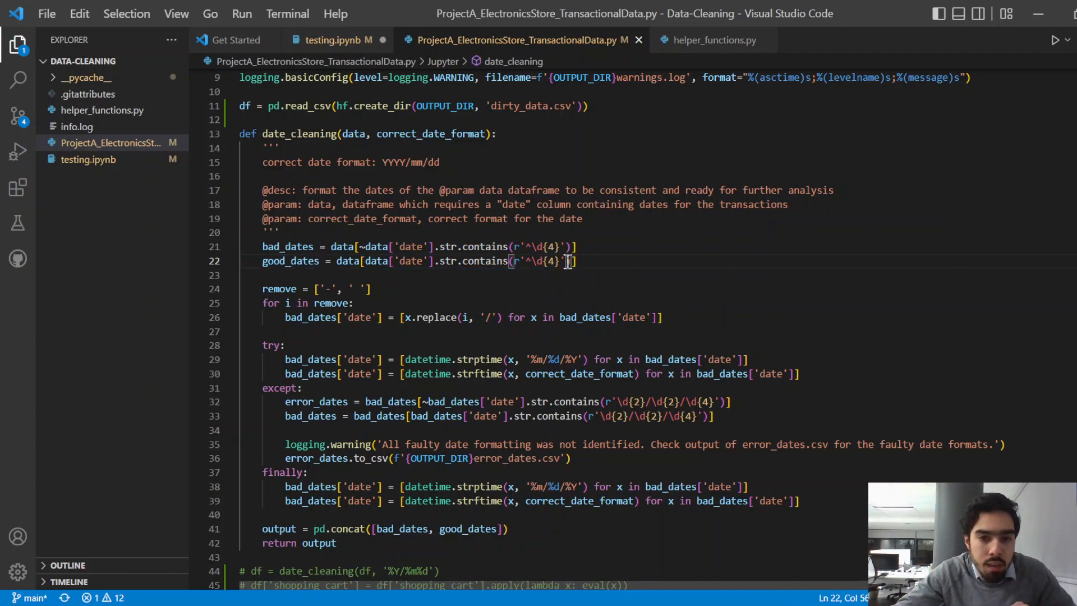
{"action": "left_click_drag", "start_coordinate": [563, 261], "coordinate": [521, 261]}
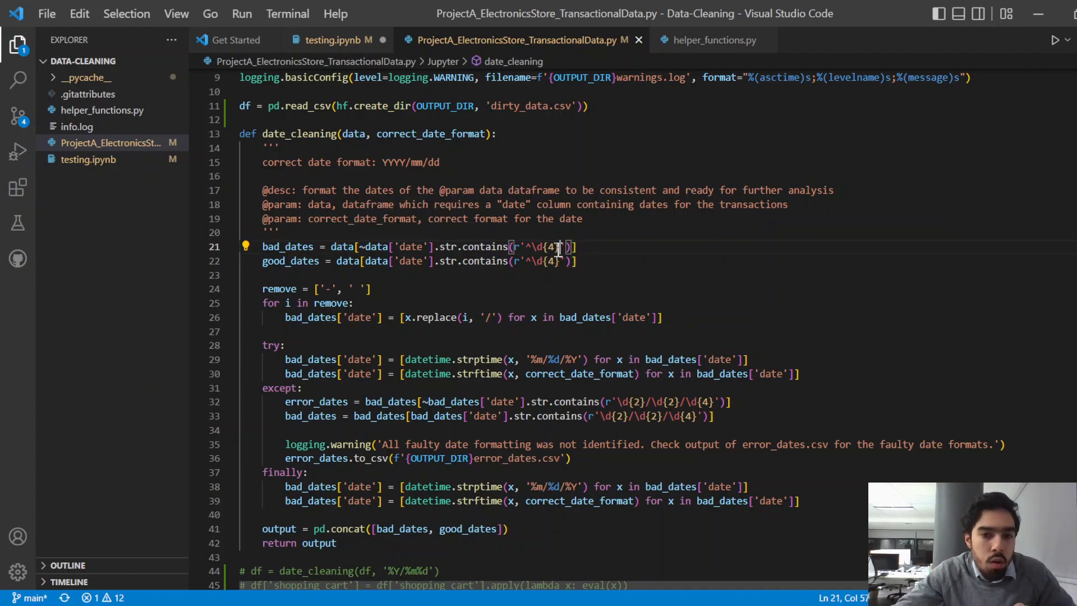
{"action": "scroll", "scroll_direction": "down", "scroll_amount": 3}
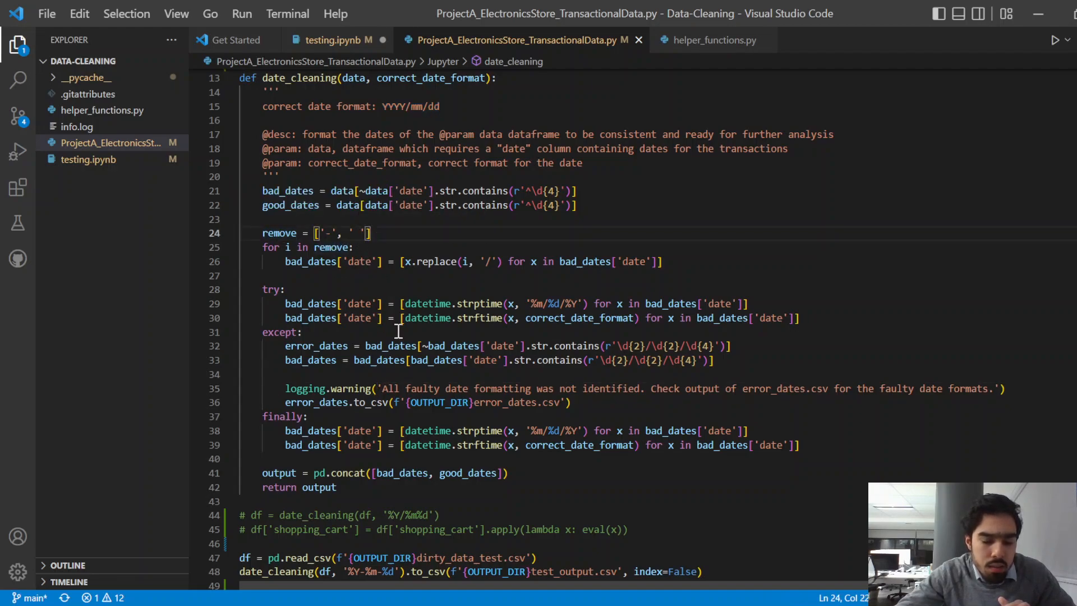
{"action": "mouse_move", "coordinate": [550, 256]}
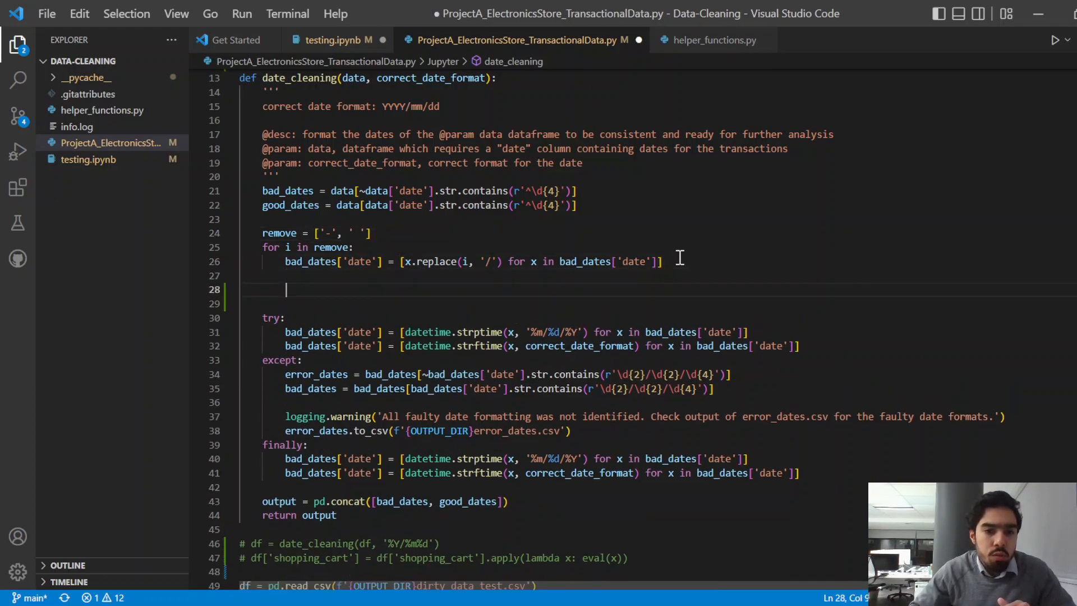
{"action": "type", "text": "#"}
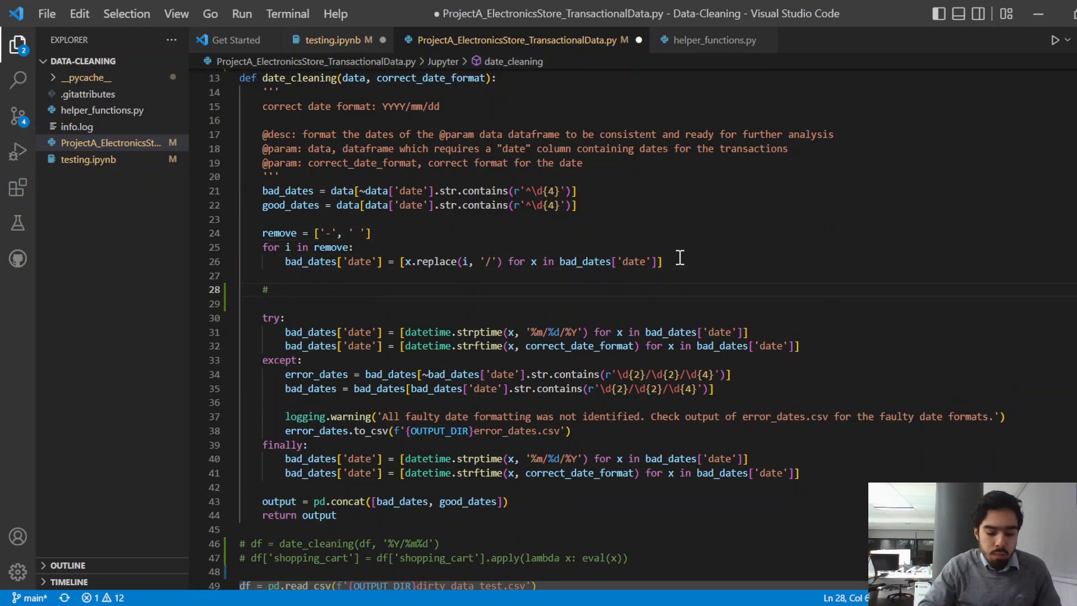
{"action": "type", "text": "%m"}
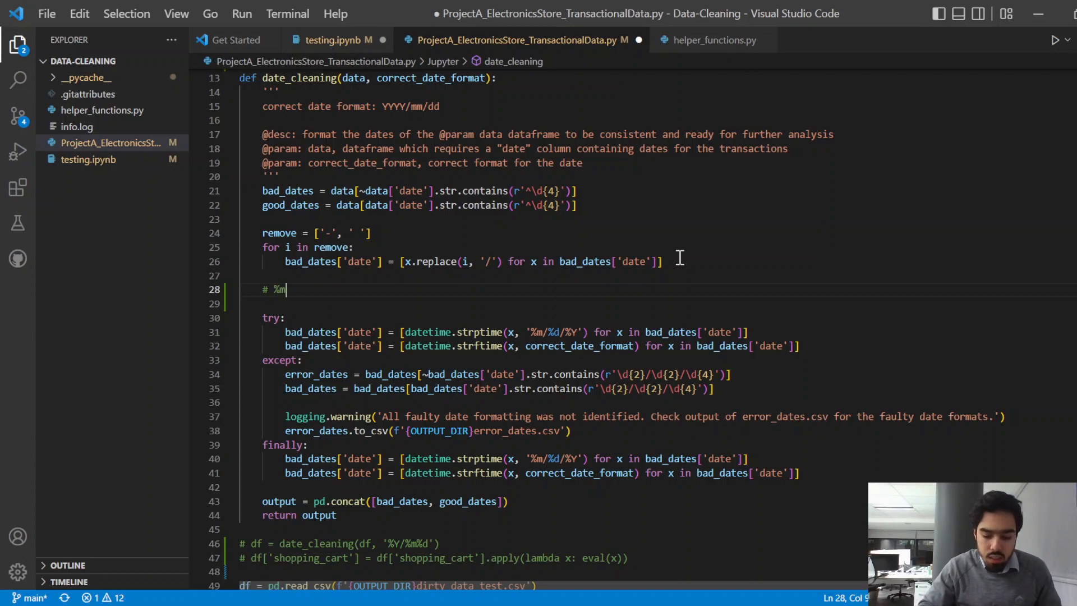
{"action": "type", "text": "/"}
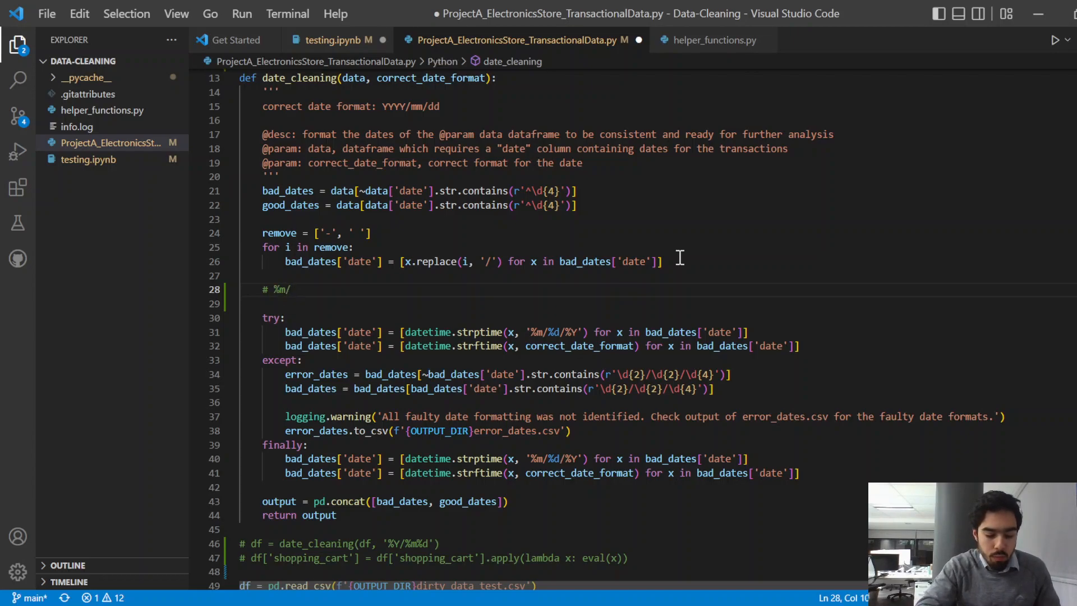
{"action": "type", "text": "%d"}
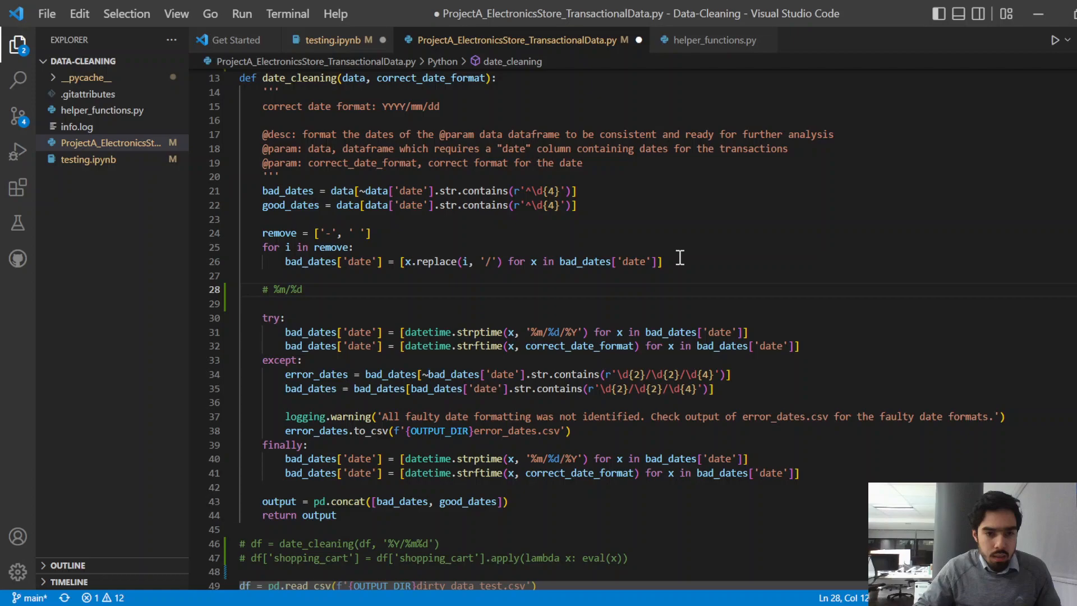
{"action": "type", "text": "/"}
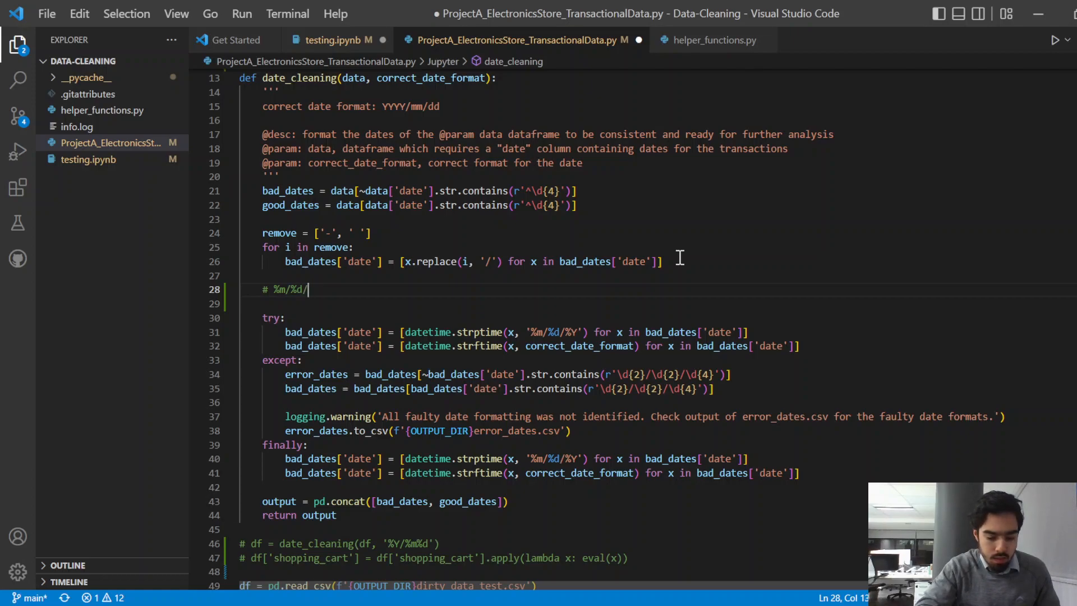
{"action": "type", "text": "%Y"}
{"action": "left_click", "coordinate": [657, 302]}
{"action": "type", "text": "#"}
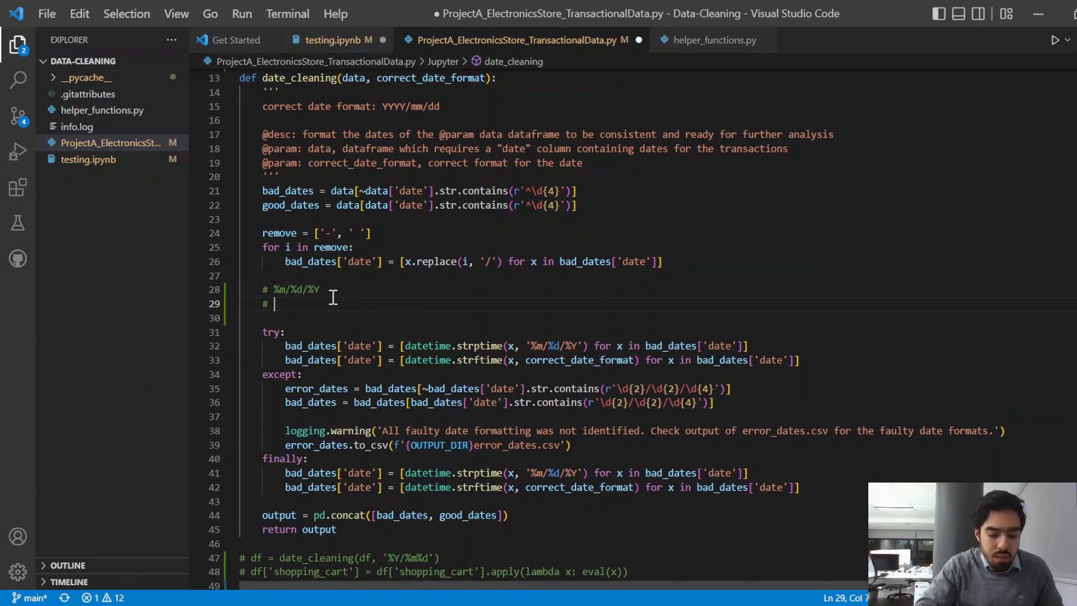
{"action": "type", "text": "%m-"}
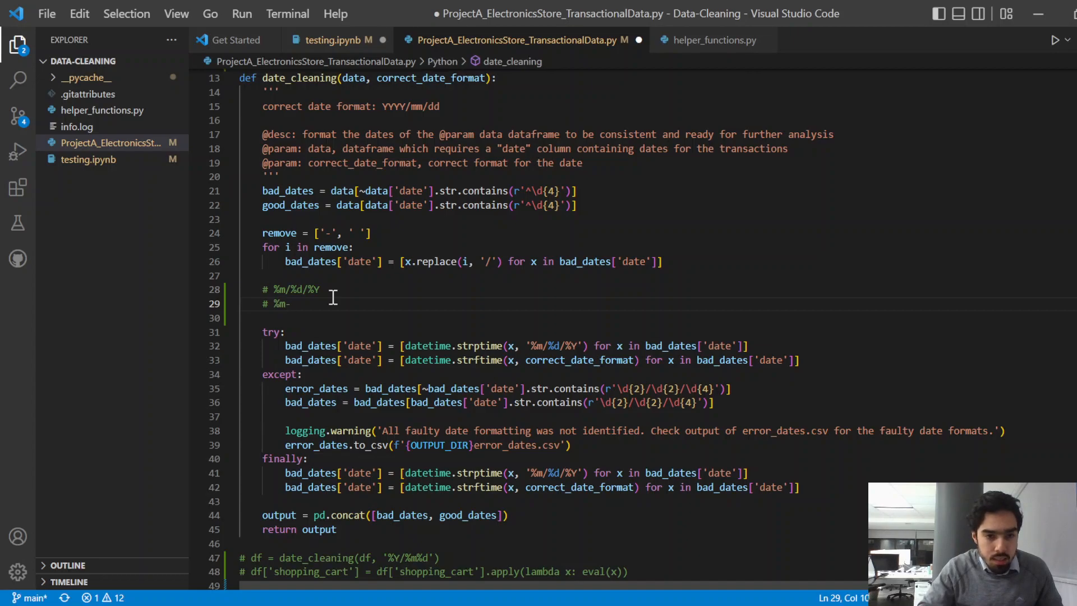
{"action": "type", "text": "%d-"}
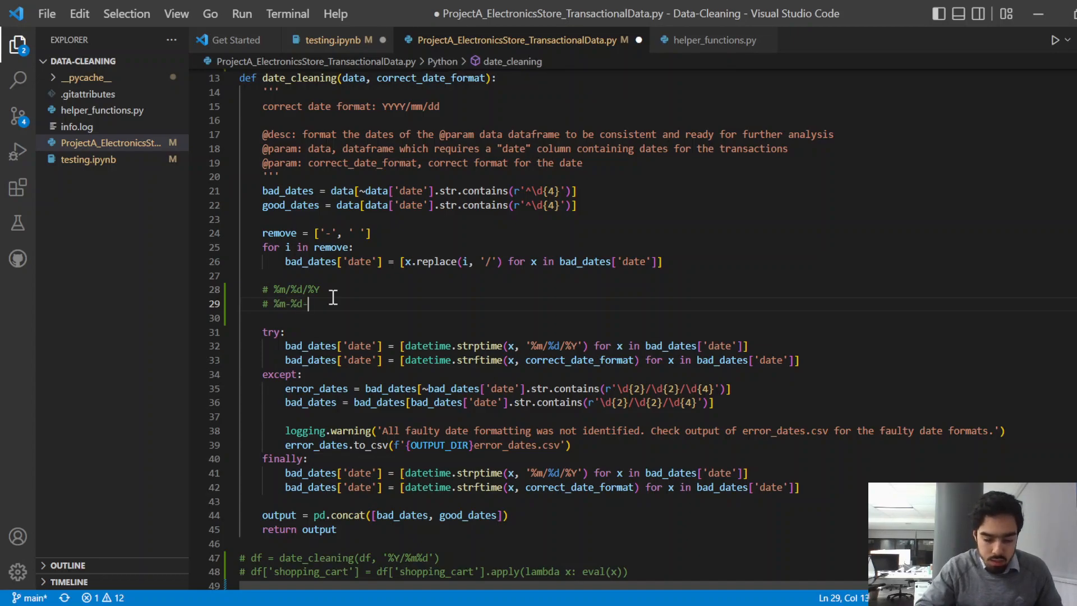
{"action": "type", "text": "%Y"}
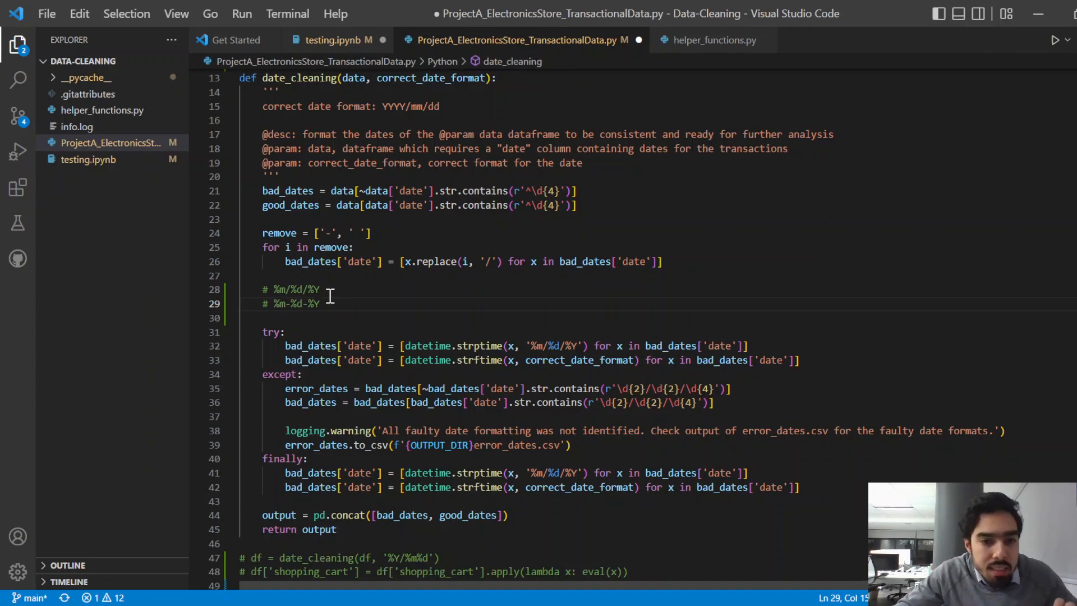
{"action": "left_click_drag", "start_coordinate": [262, 303], "coordinate": [318, 302]}
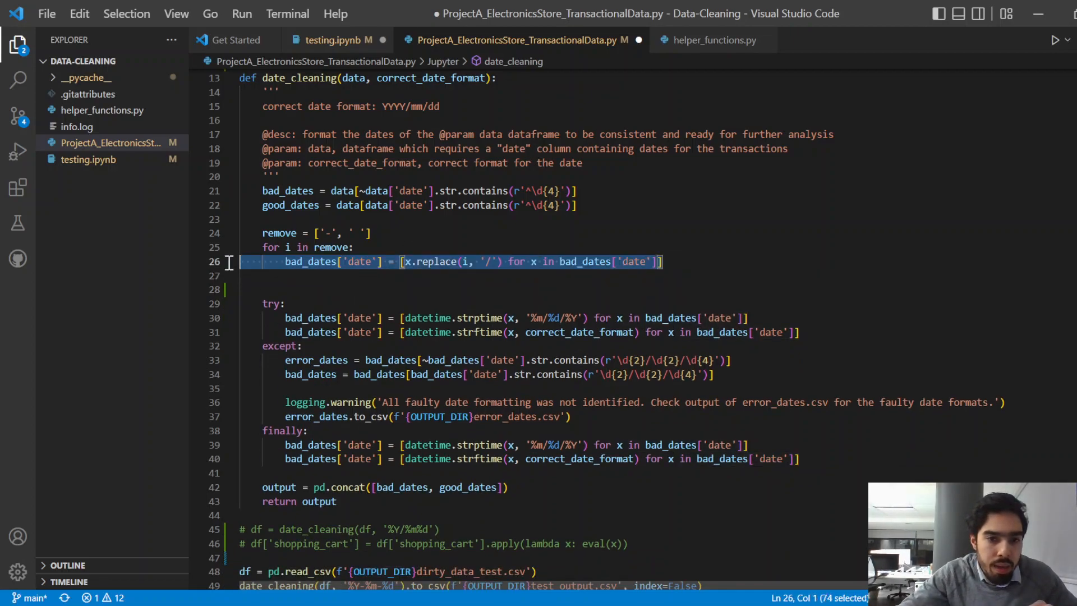
Step: Select the strptime/strftime lines in the try block that parse and reformat the dates
{"action": "left_click", "coordinate": [388, 284]}
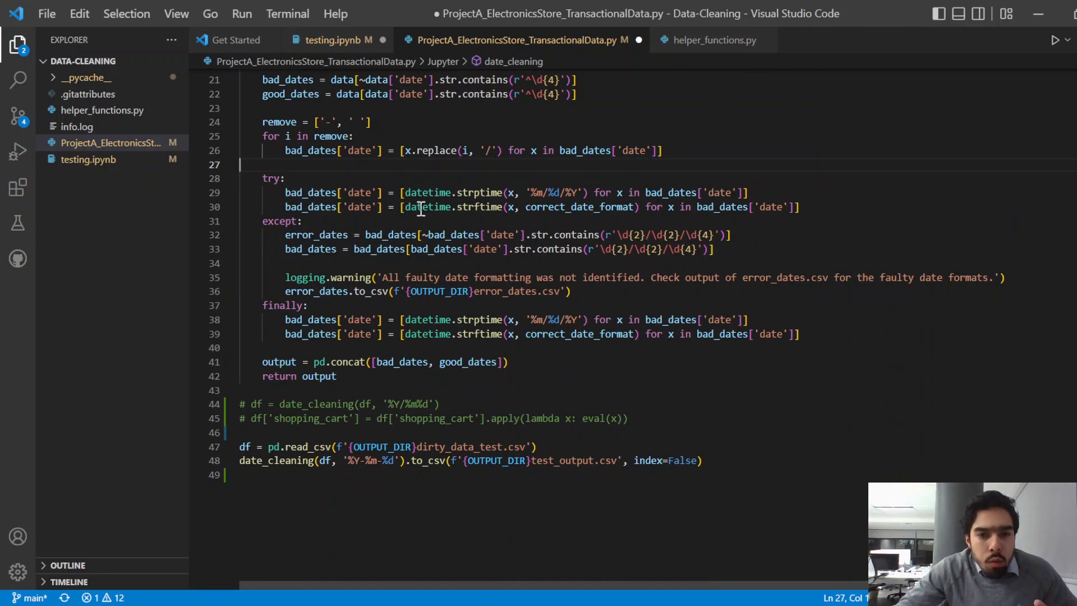
{"action": "left_click_drag", "start_coordinate": [285, 192], "coordinate": [731, 191]}
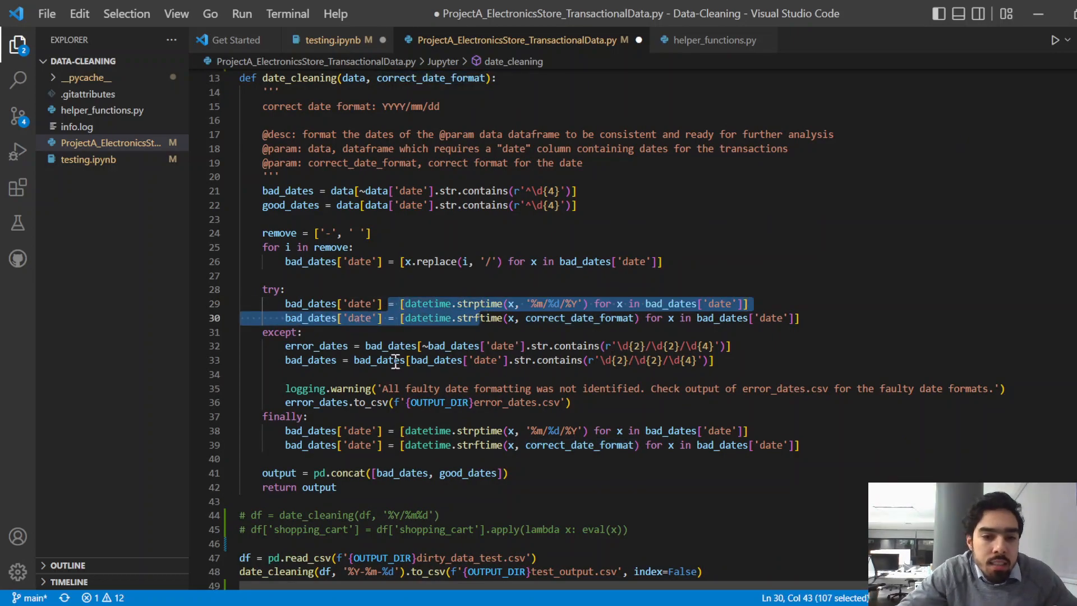
{"action": "scroll", "scroll_direction": "down", "scroll_amount": 3}
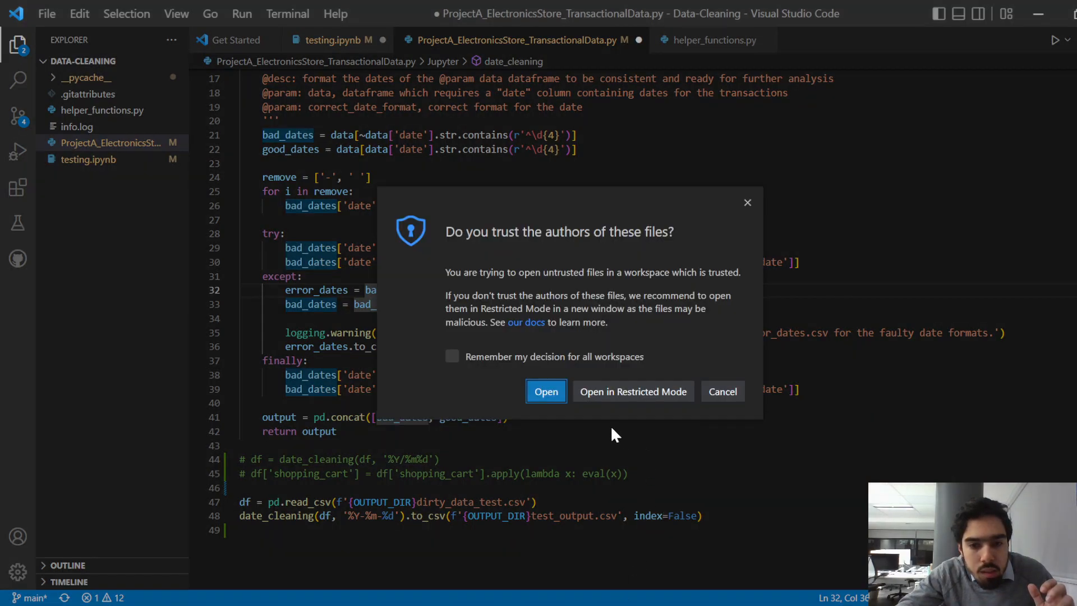
Step: Trust and open the files, mark the latest faulty-date warning in info.log, then close the log
{"action": "left_click", "coordinate": [545, 390]}
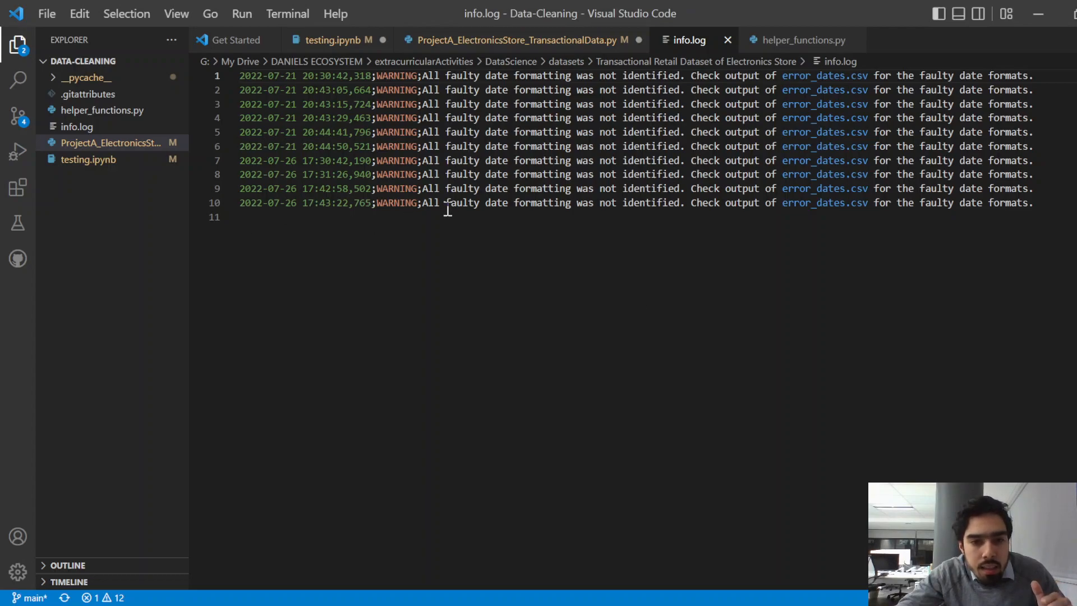
{"action": "left_click_drag", "start_coordinate": [427, 202], "coordinate": [643, 202]}
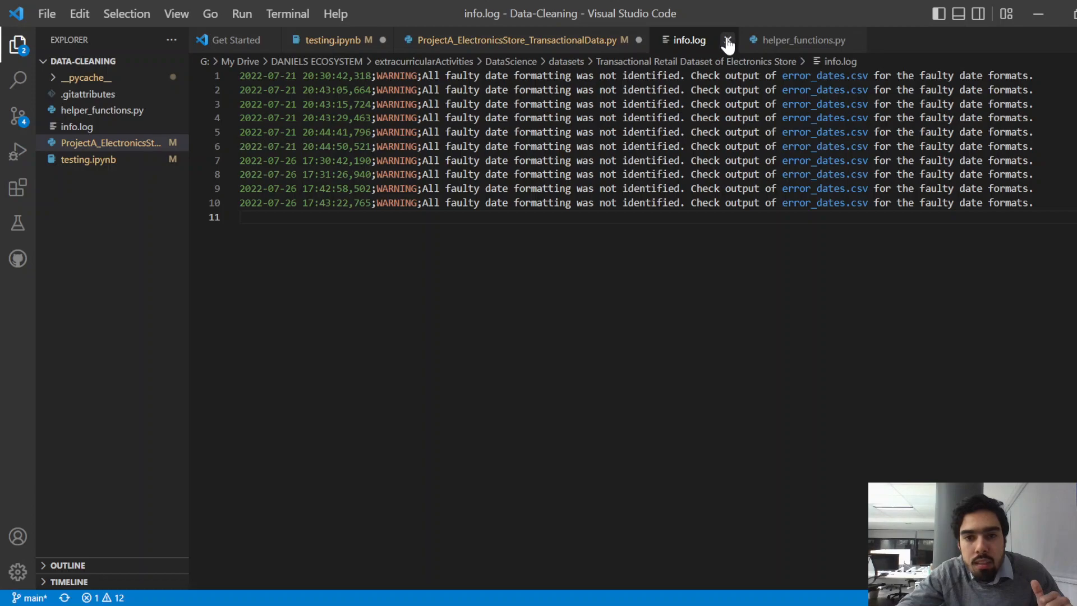
{"action": "left_click", "coordinate": [727, 40]}
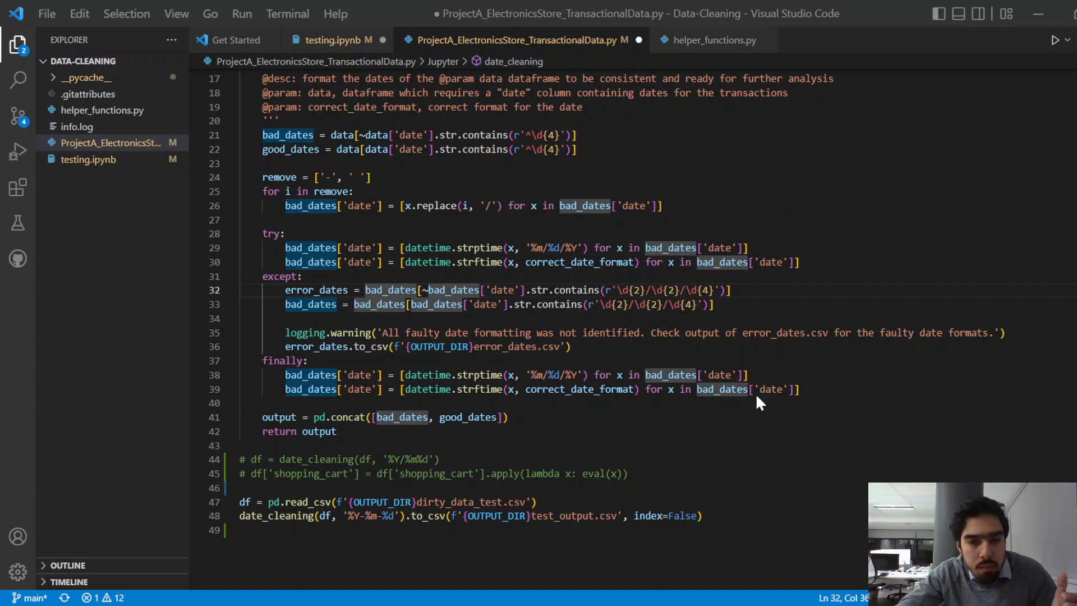
{"action": "left_click", "coordinate": [700, 41]}
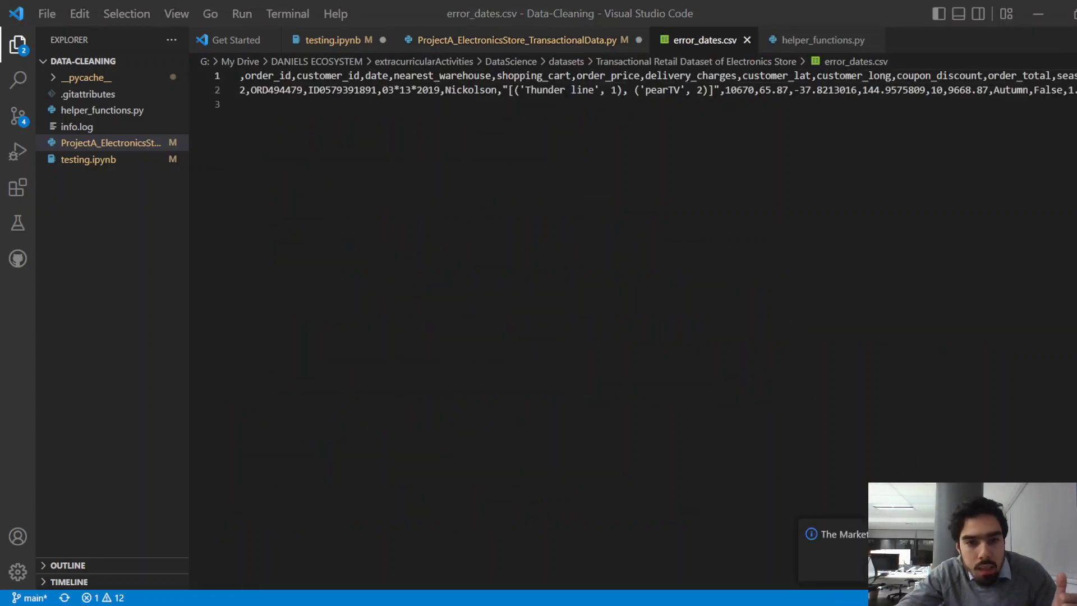
{"action": "left_click", "coordinate": [241, 90]}
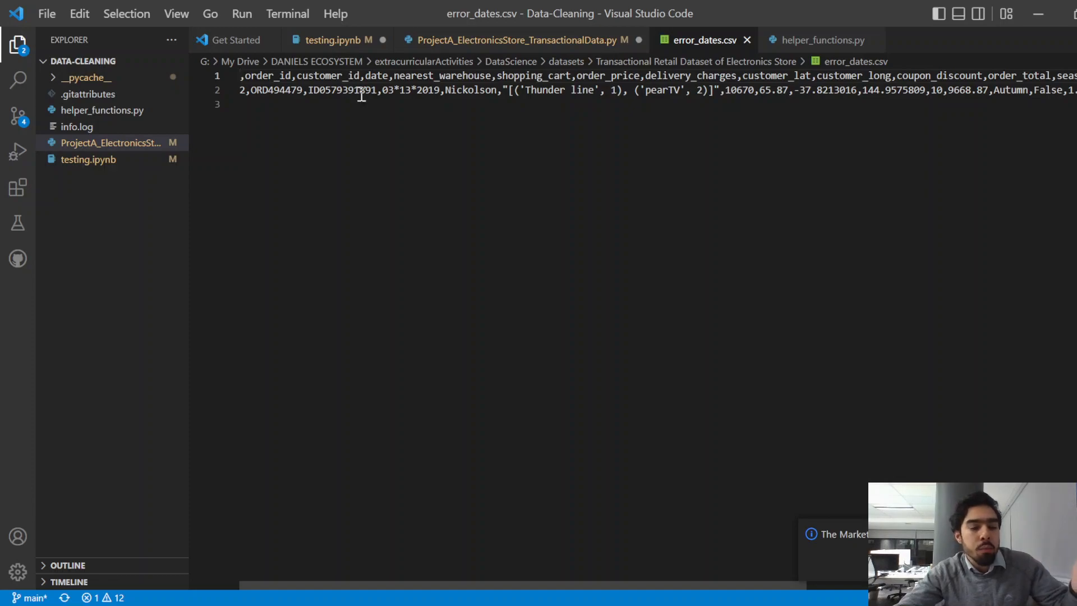
{"action": "left_click_drag", "start_coordinate": [381, 89], "coordinate": [443, 90]}
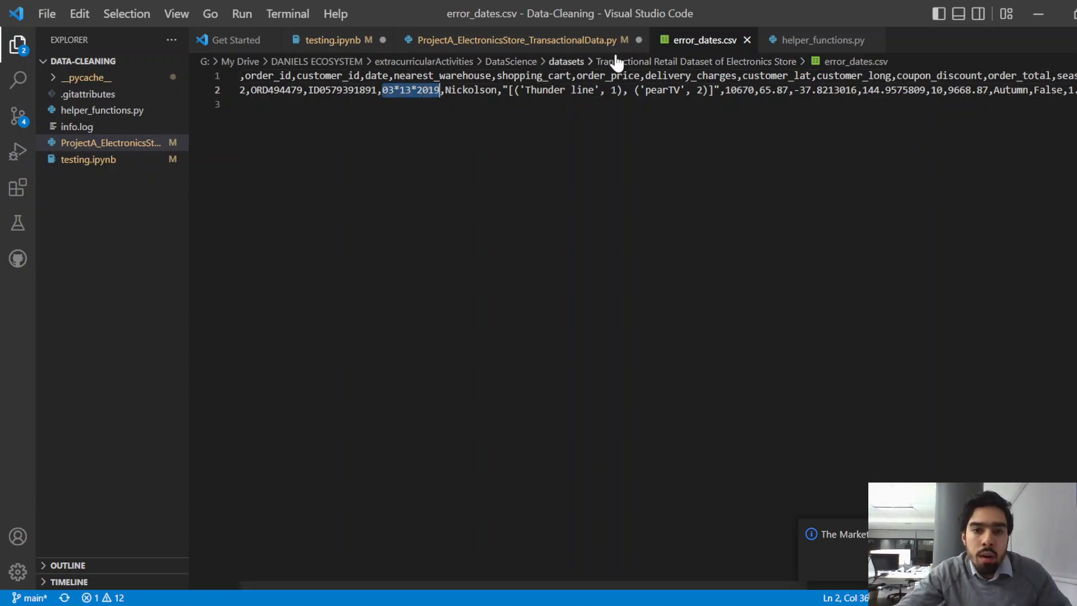
{"action": "left_click", "coordinate": [512, 40]}
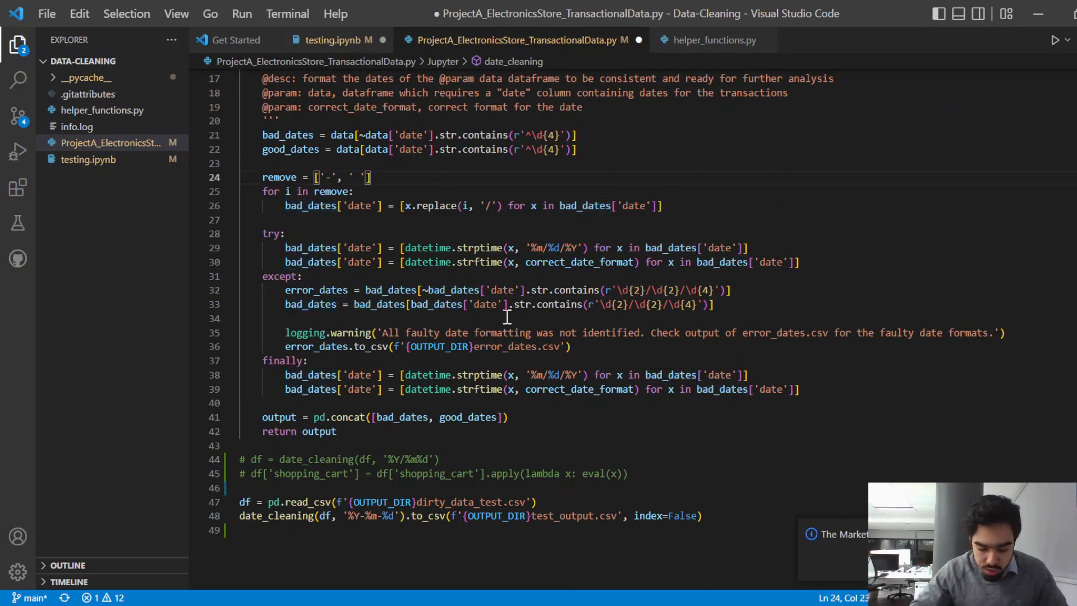
Step: Add ', '*'' to the separator-removal list and highlight every use of bad_dates
{"action": "type", "text": ", '*'"}
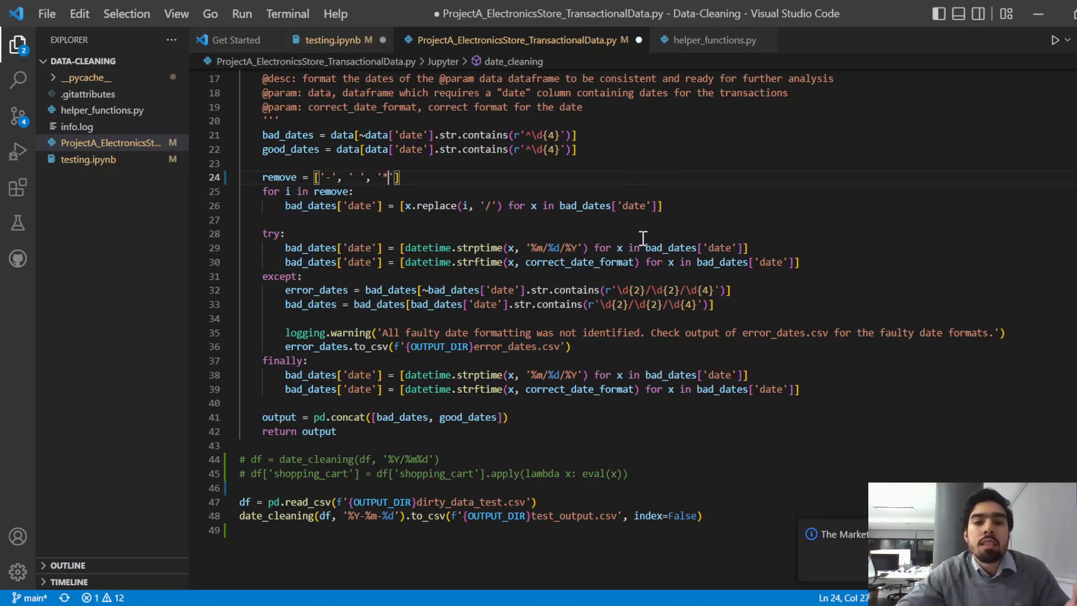
{"action": "mouse_move", "coordinate": [653, 348]}
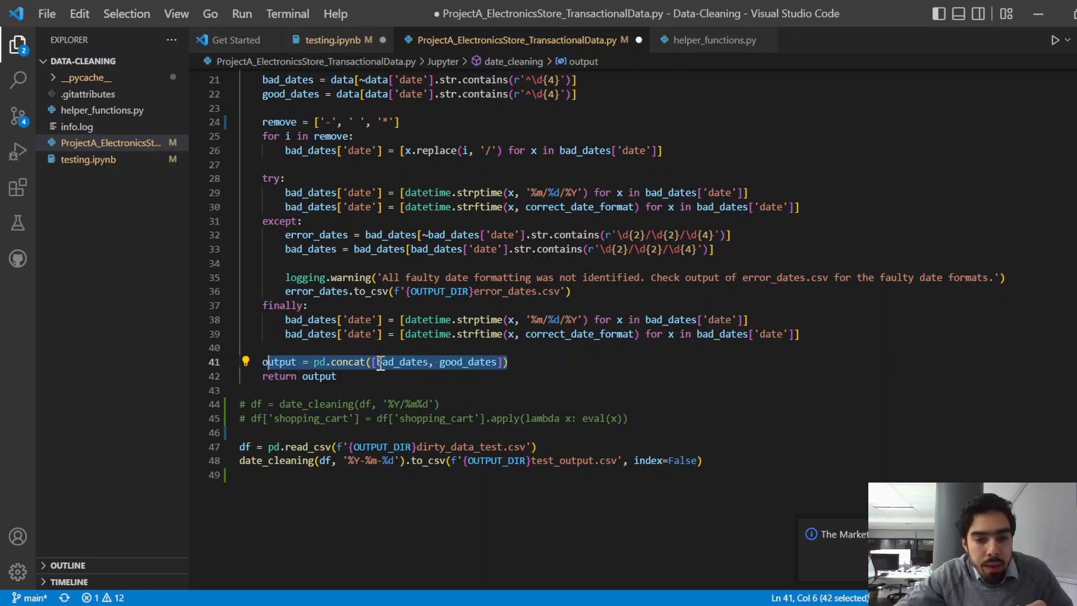
{"action": "left_click", "coordinate": [411, 362]}
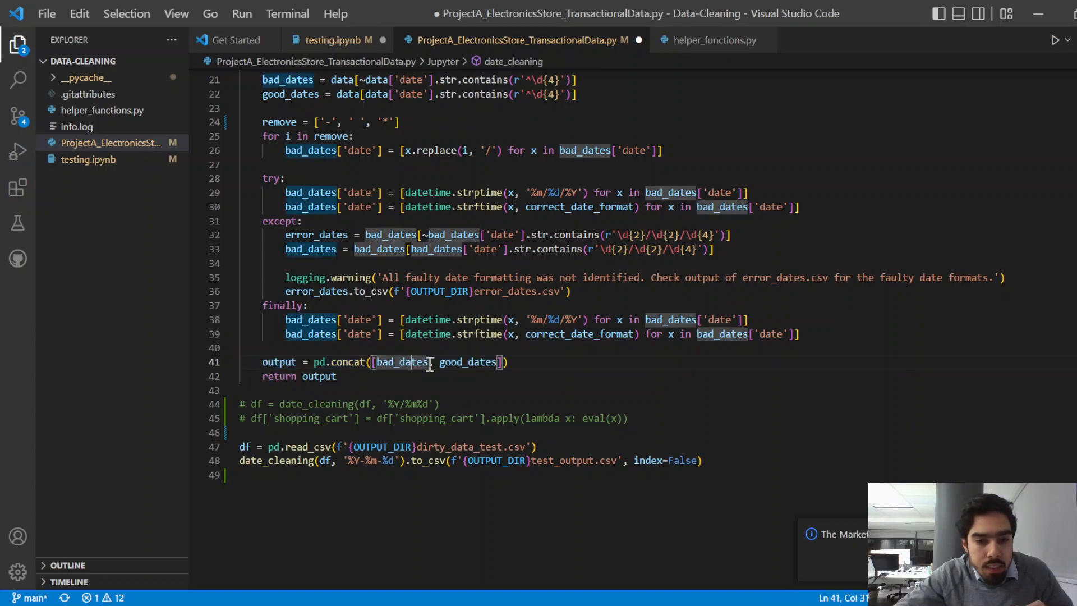
{"action": "double_click", "coordinate": [402, 363]}
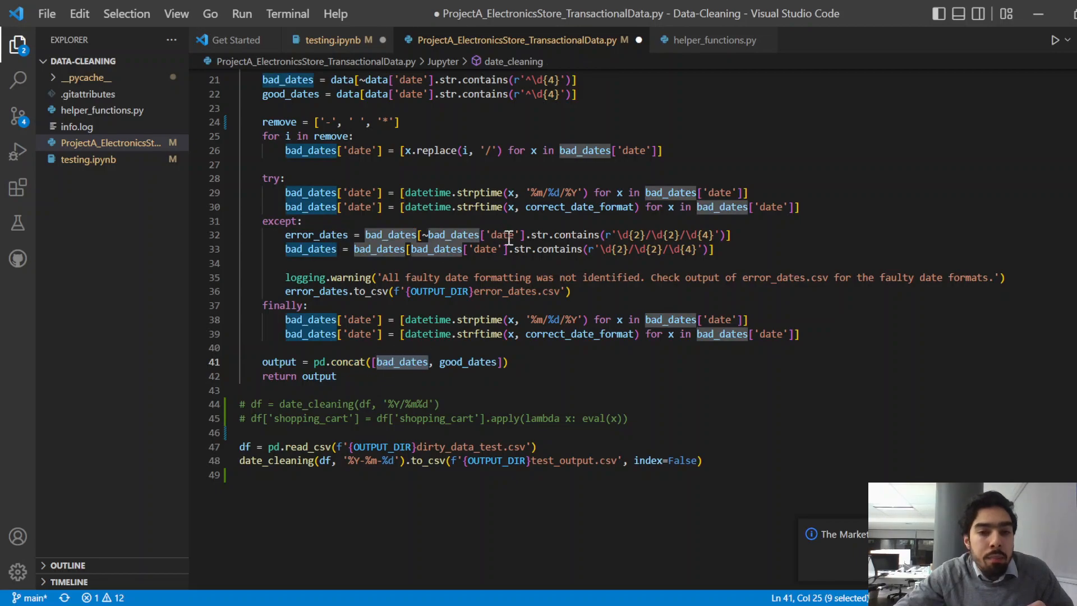